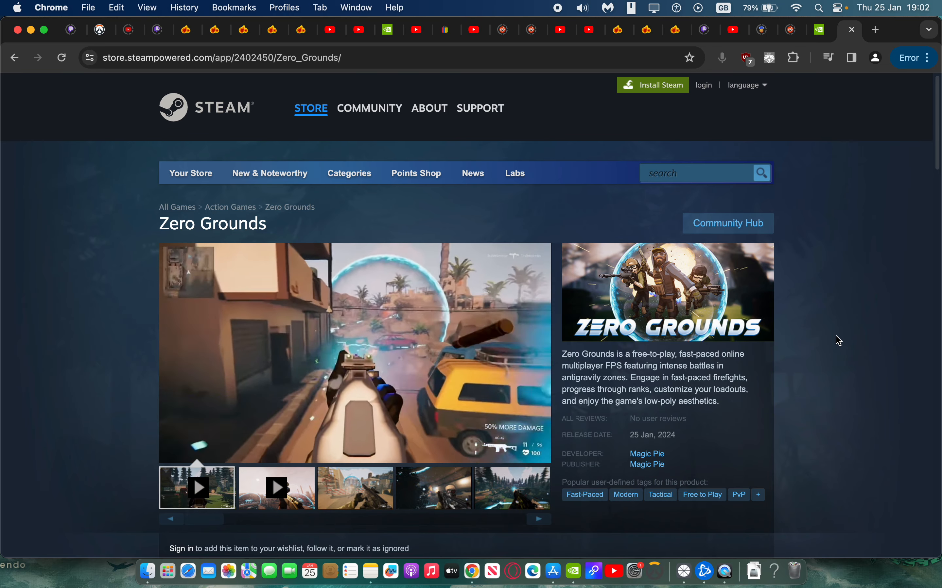
# Scroll past About This Game and the mature content notes down to System Requirements.
pyautogui.scroll(-3)
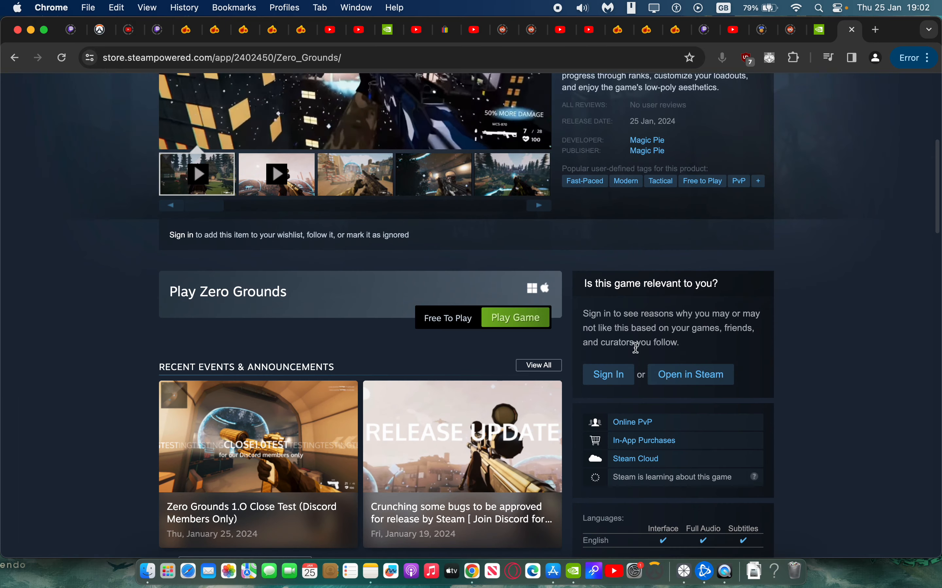
pyautogui.scroll(3)
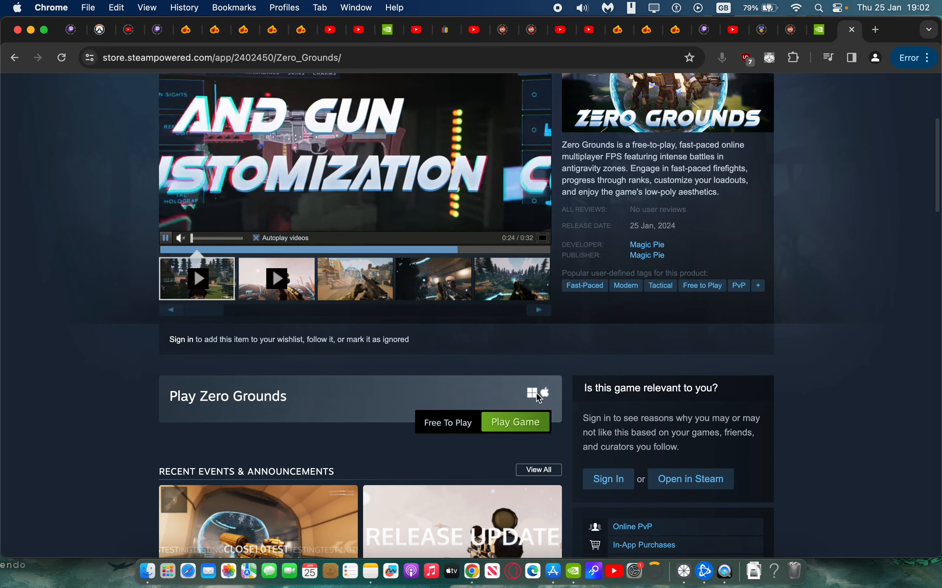
pyautogui.scroll(-3)
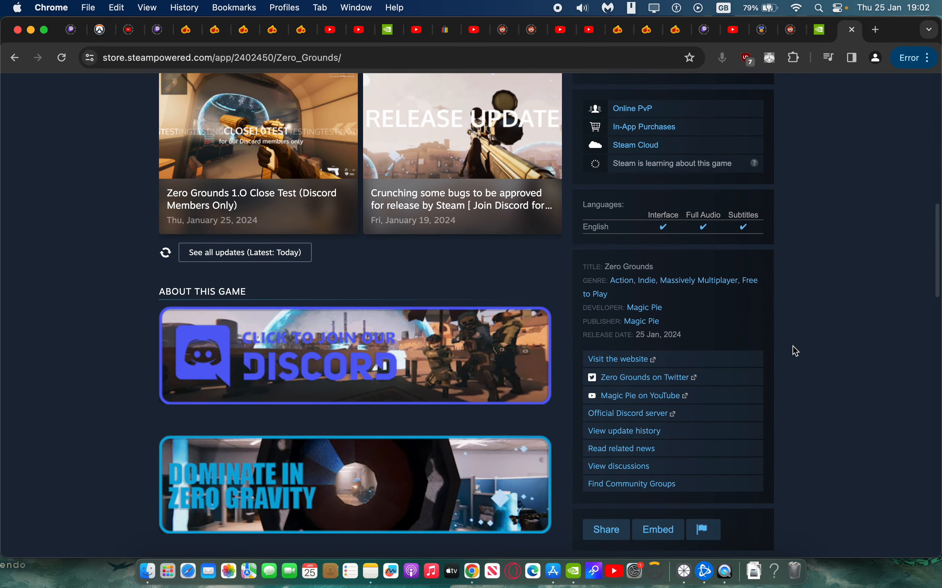
pyautogui.scroll(-3)
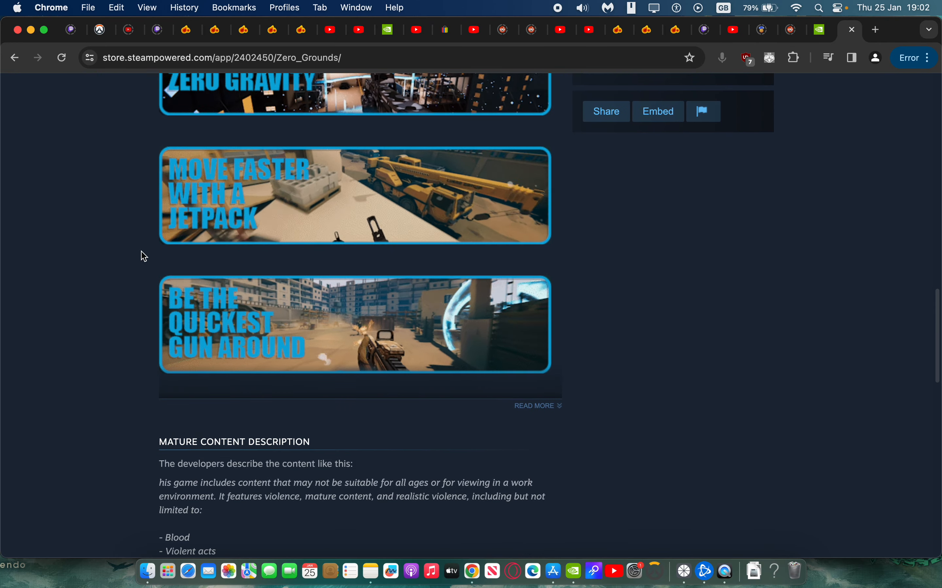
pyautogui.scroll(-3)
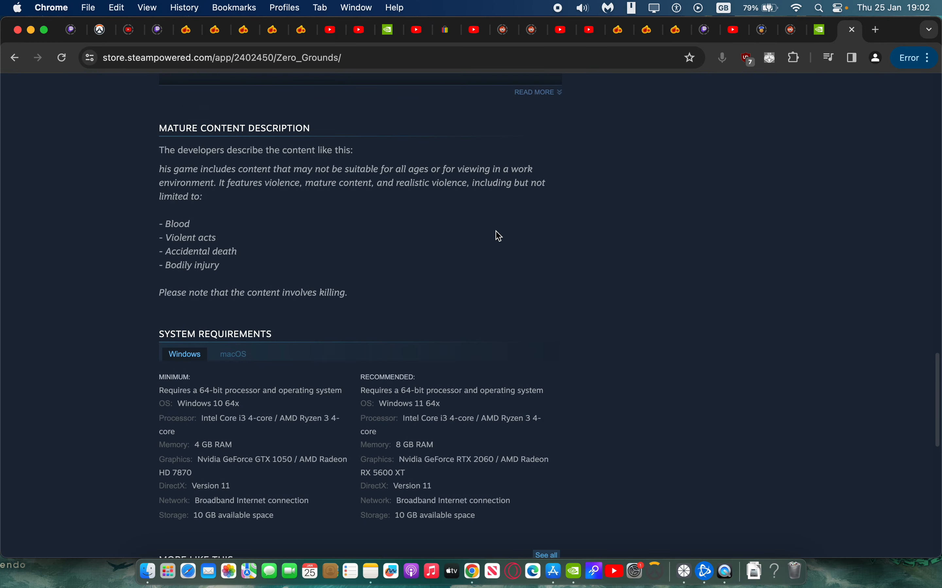
pyautogui.scroll(-3)
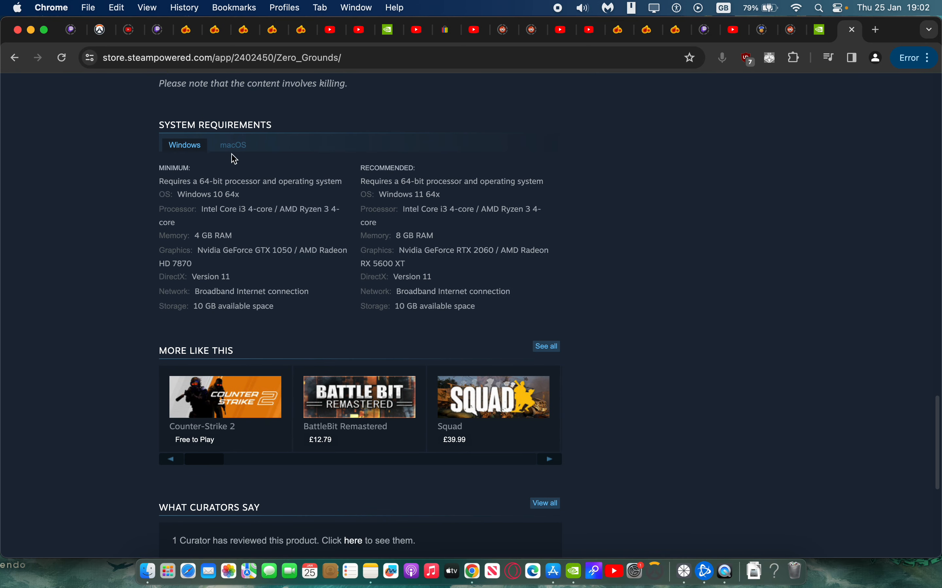
# Switch System Requirements to macOS, then return to the top of the page.
pyautogui.click(232, 145)
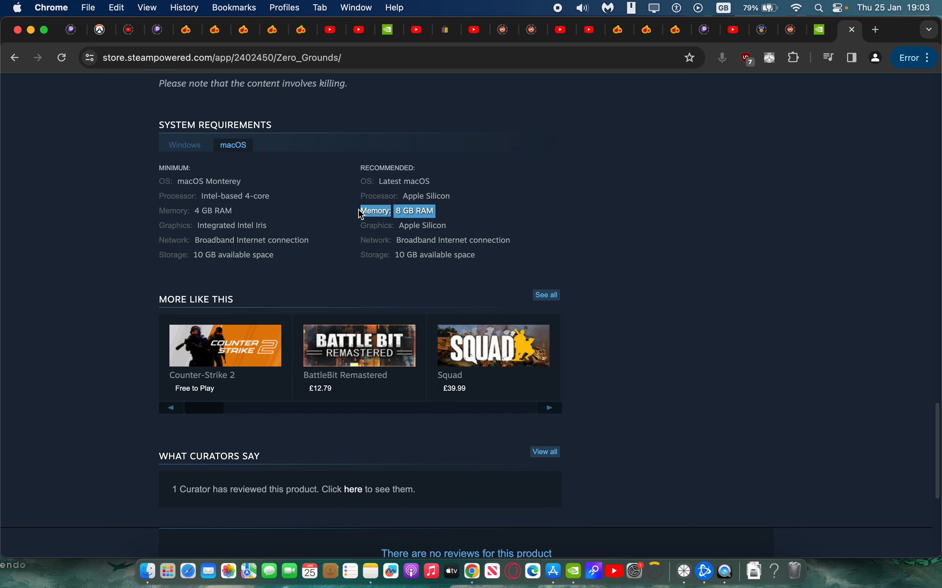
pyautogui.scroll(3)
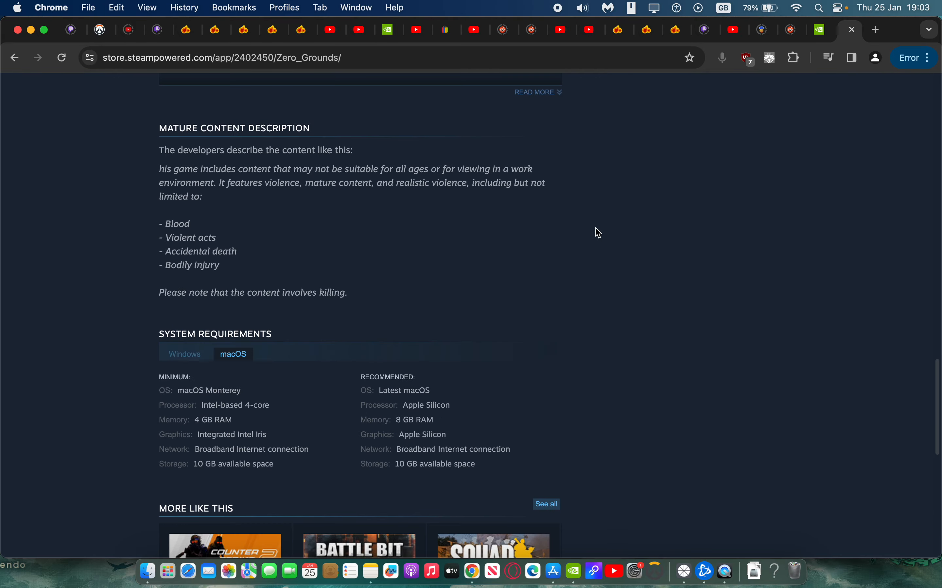
pyautogui.scroll(3)
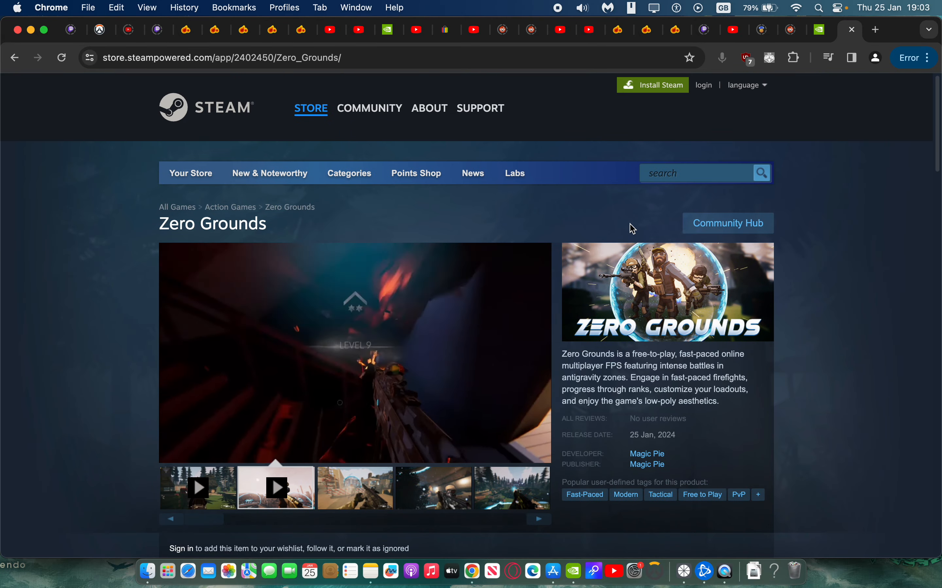
pyautogui.scroll(-3)
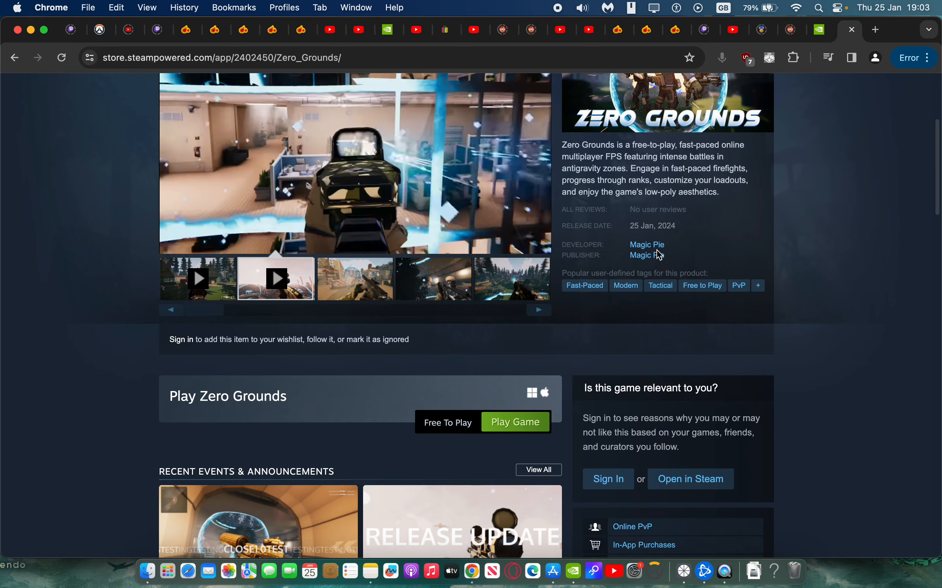
pyautogui.scroll(3)
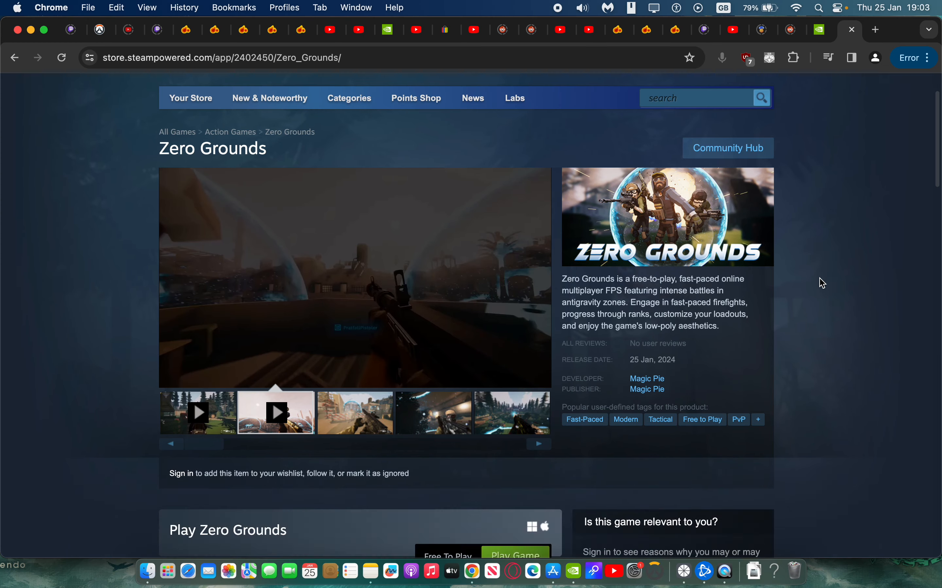
pyautogui.scroll(-3)
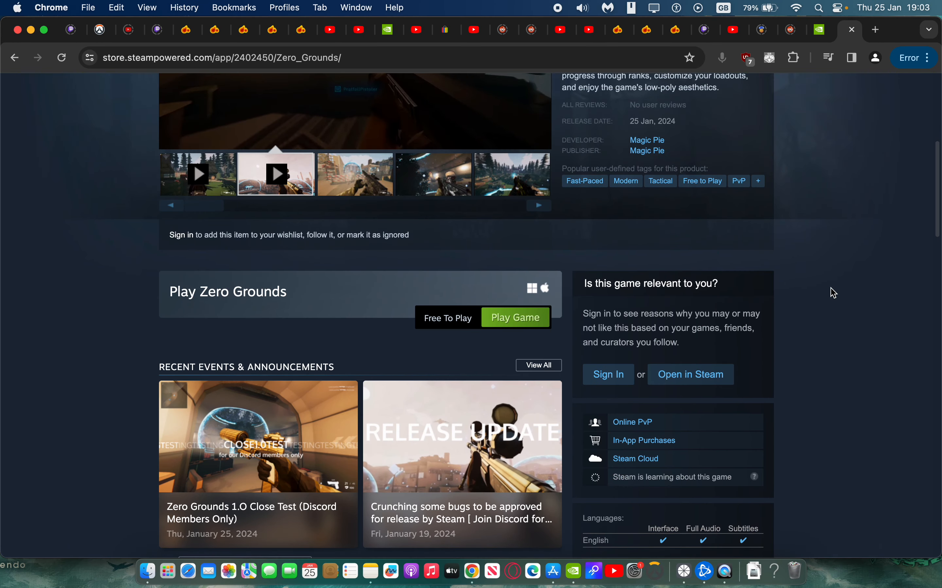
pyautogui.scroll(3)
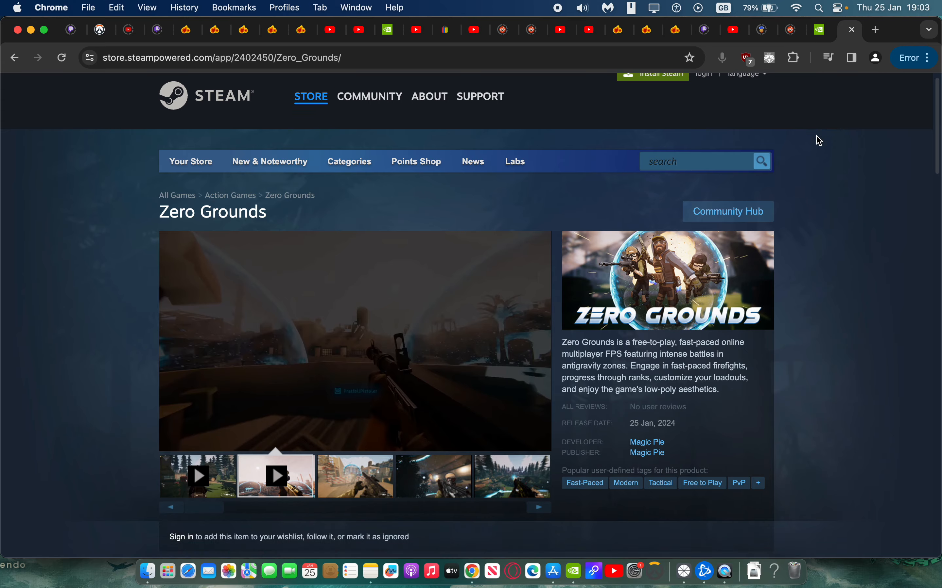
pyautogui.scroll(-3)
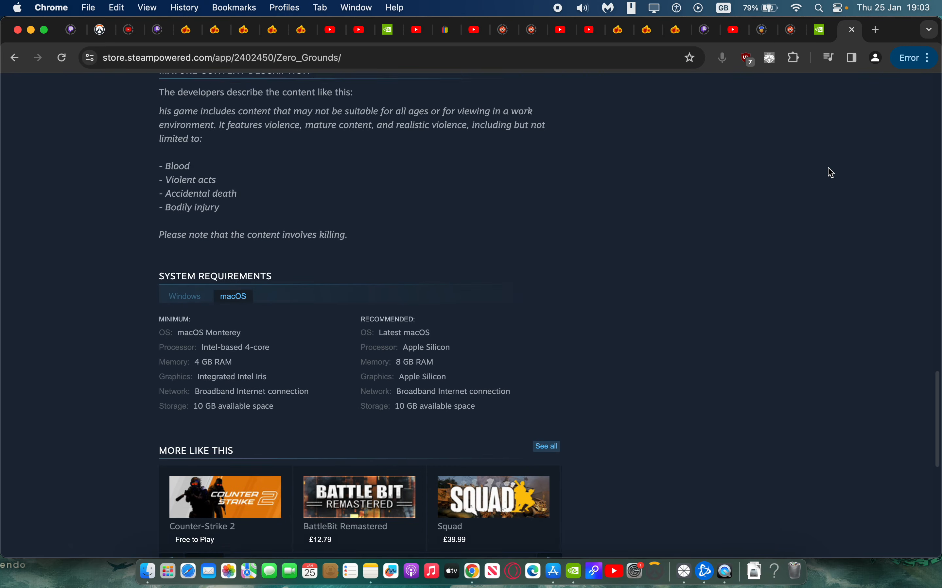
pyautogui.scroll(3)
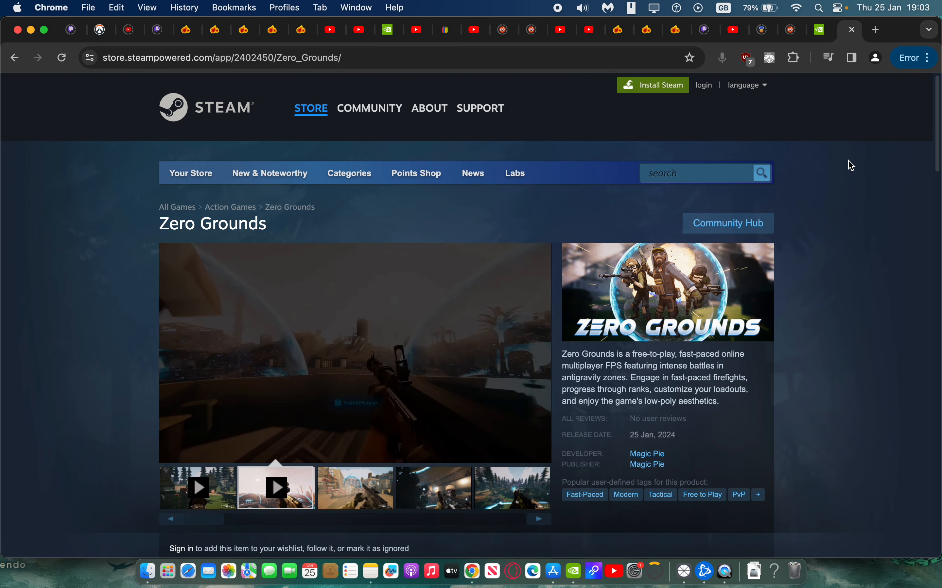
pyautogui.moveTo(825, 134)
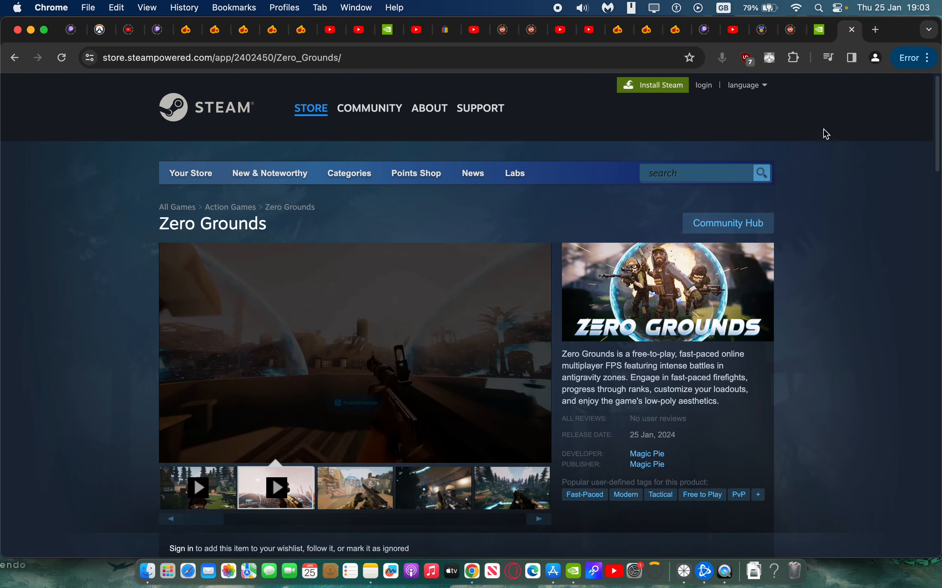
pyautogui.moveTo(717, 121)
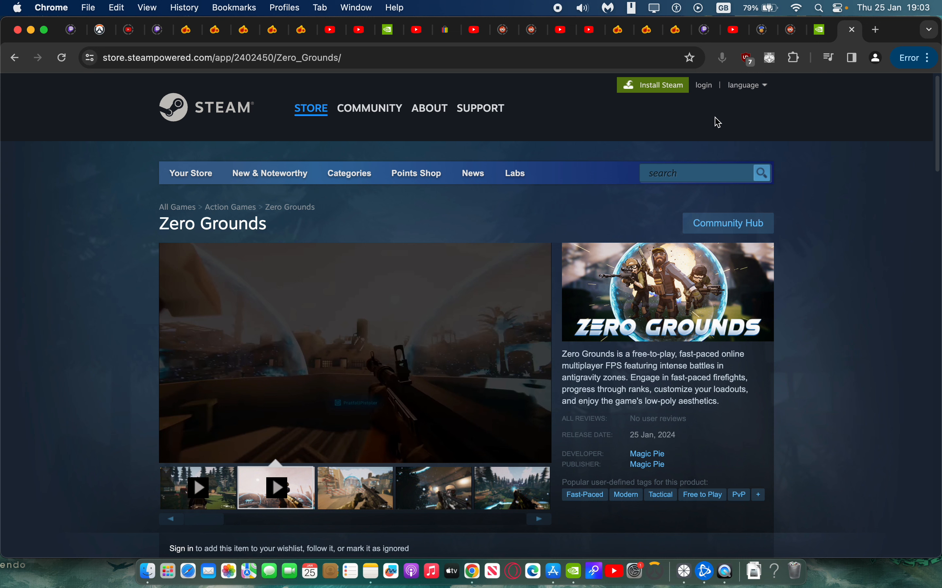
pyautogui.moveTo(560, 9)
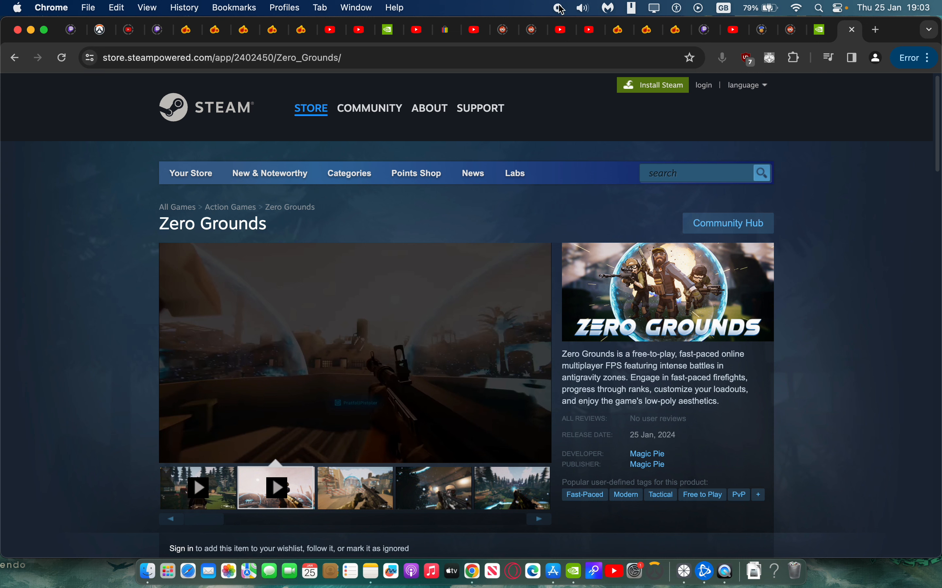